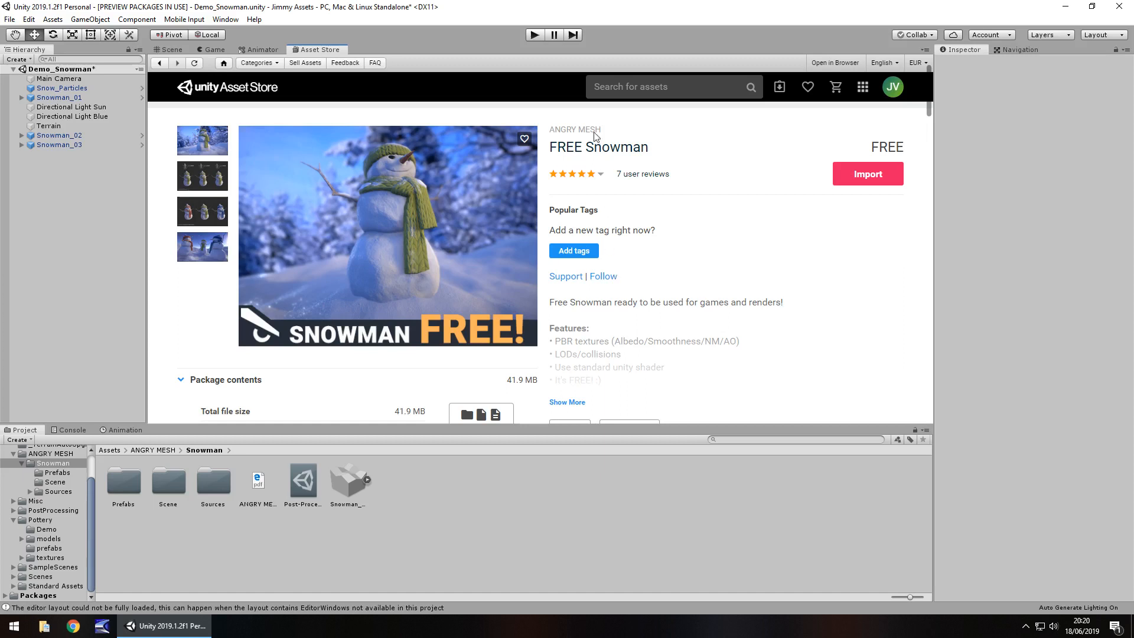
pyautogui.moveTo(574, 153)
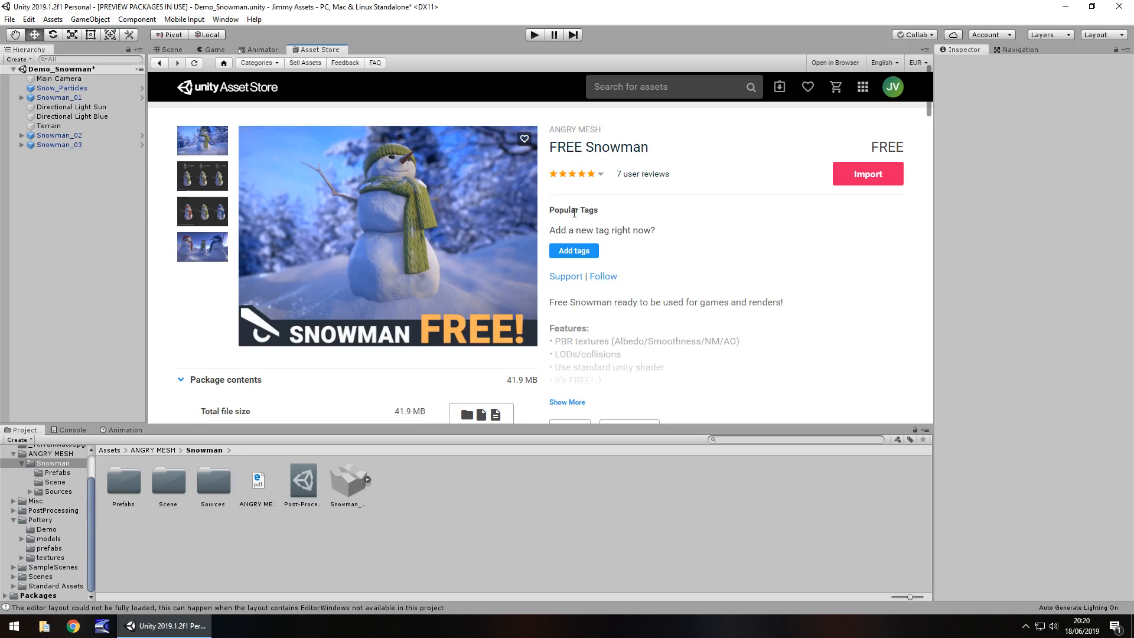
pyautogui.moveTo(719, 219)
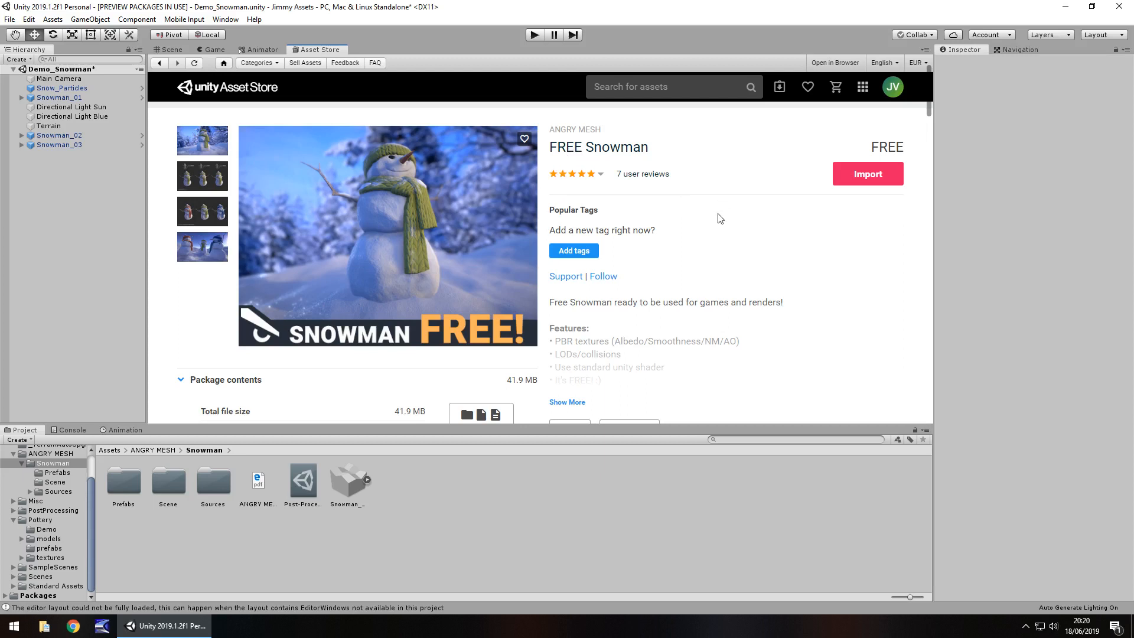
pyautogui.moveTo(389, 355)
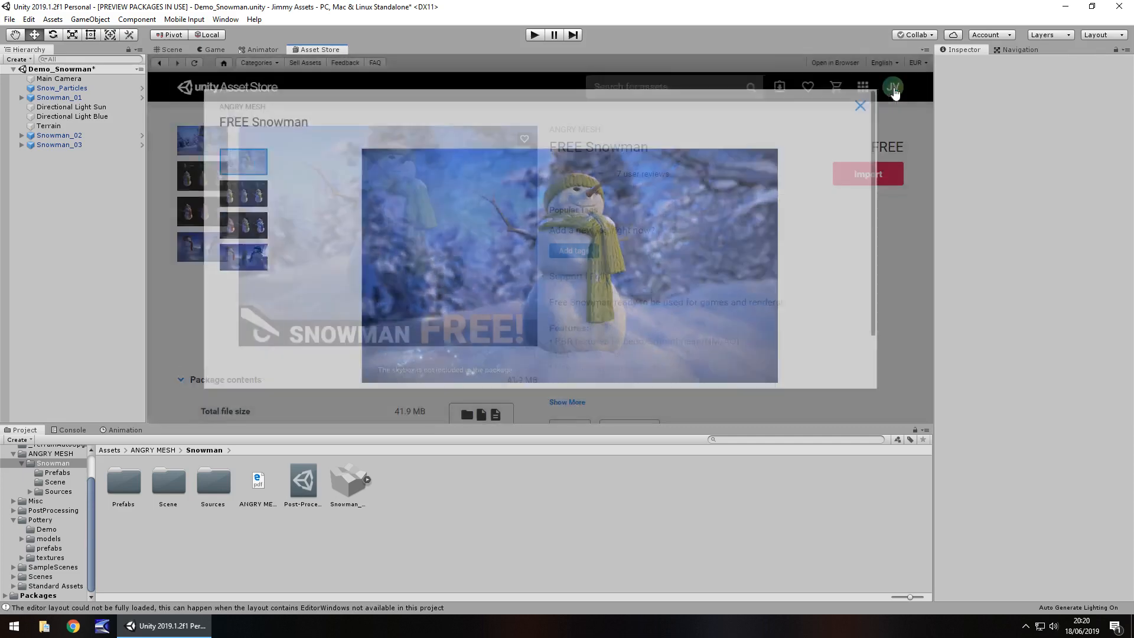
# Step: Bring up the snowman demo scene and select the Terrain in the Hierarchy
pyautogui.click(859, 105)
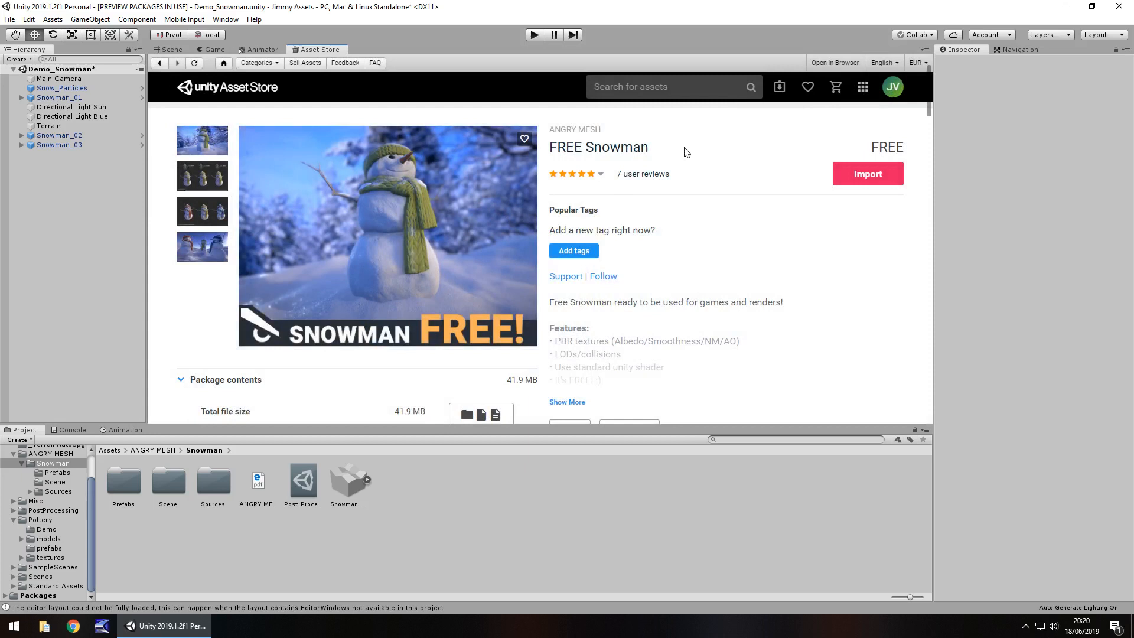
pyautogui.moveTo(593, 228)
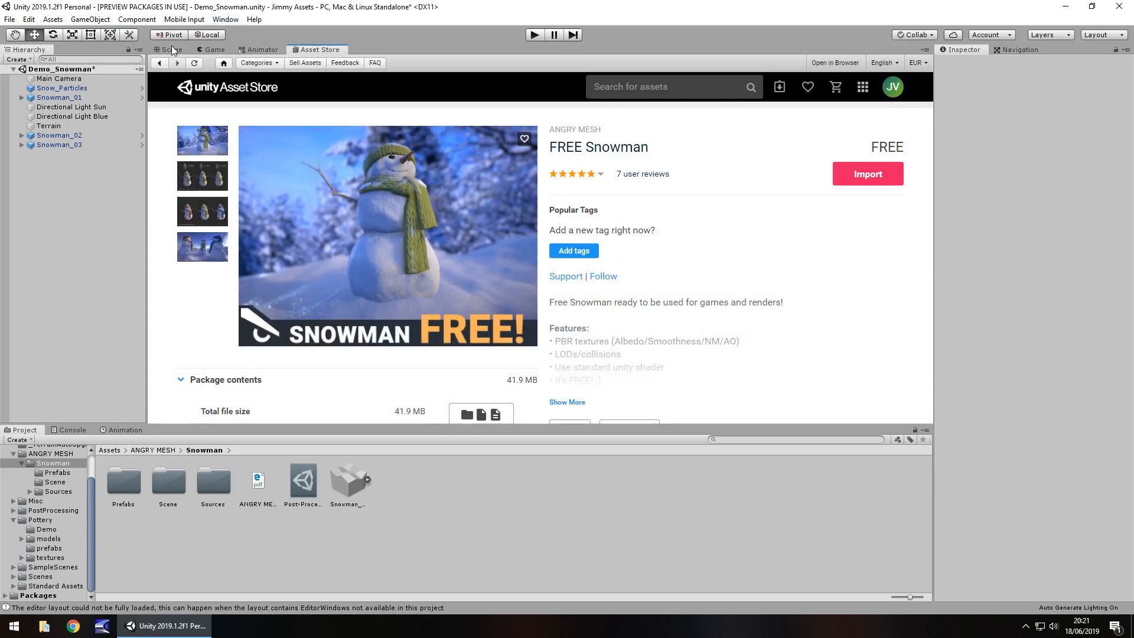
pyautogui.click(171, 49)
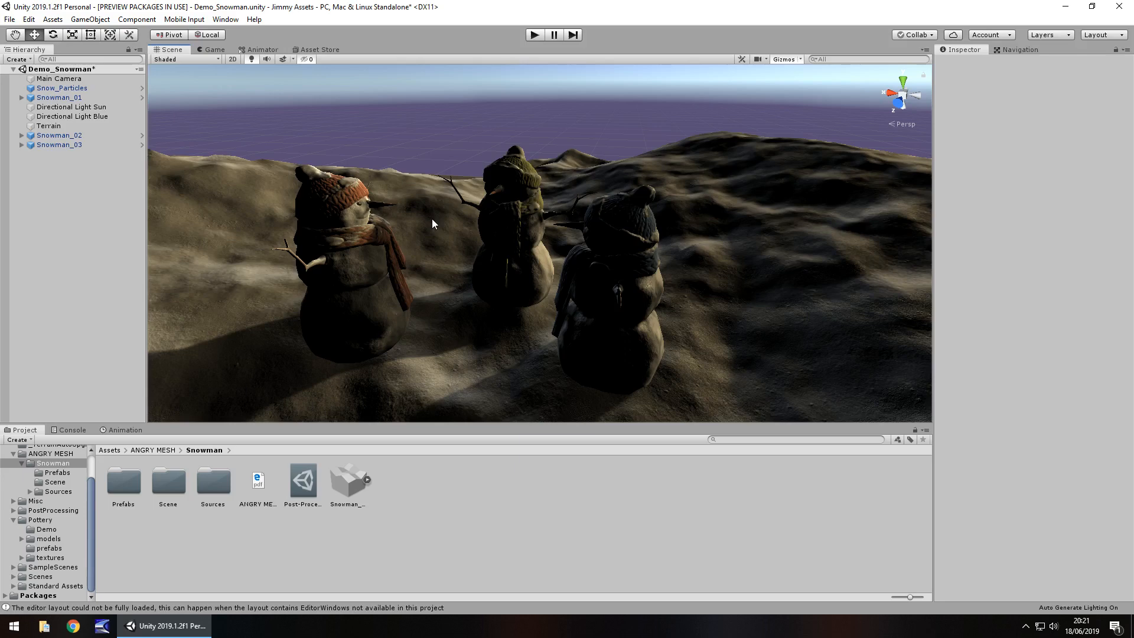
pyautogui.moveTo(425, 214)
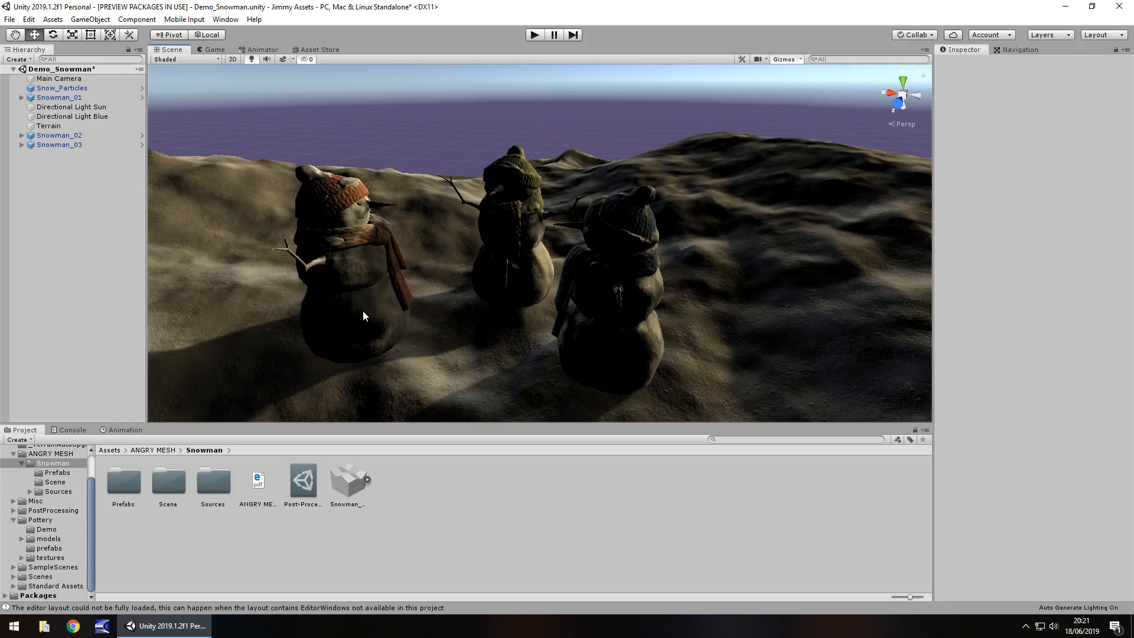
pyautogui.moveTo(260, 305)
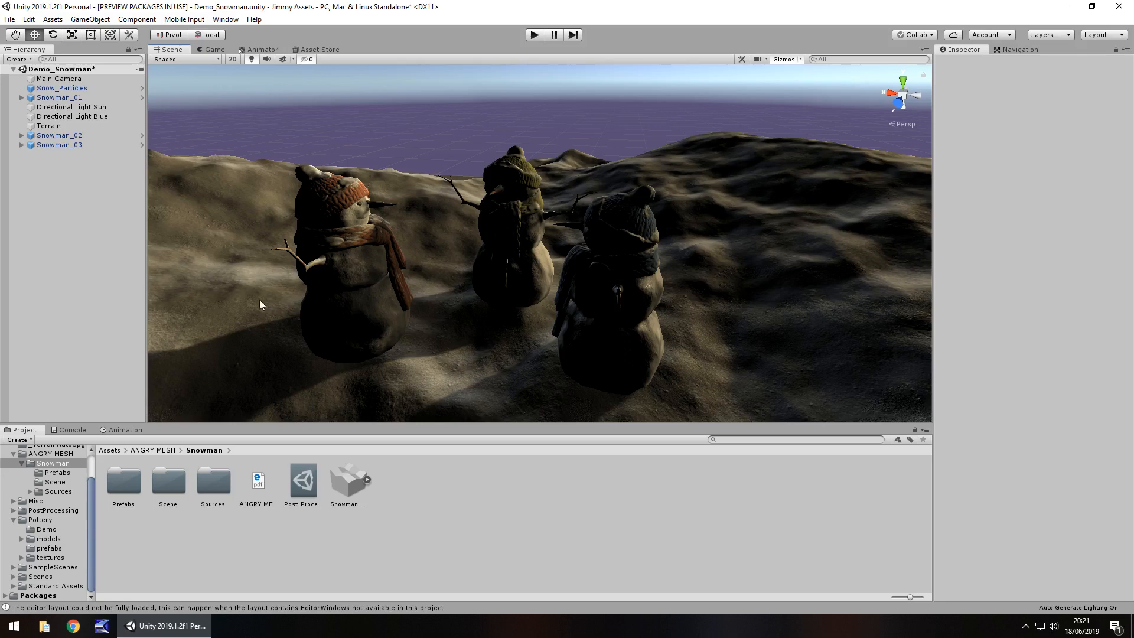
pyautogui.moveTo(725, 223)
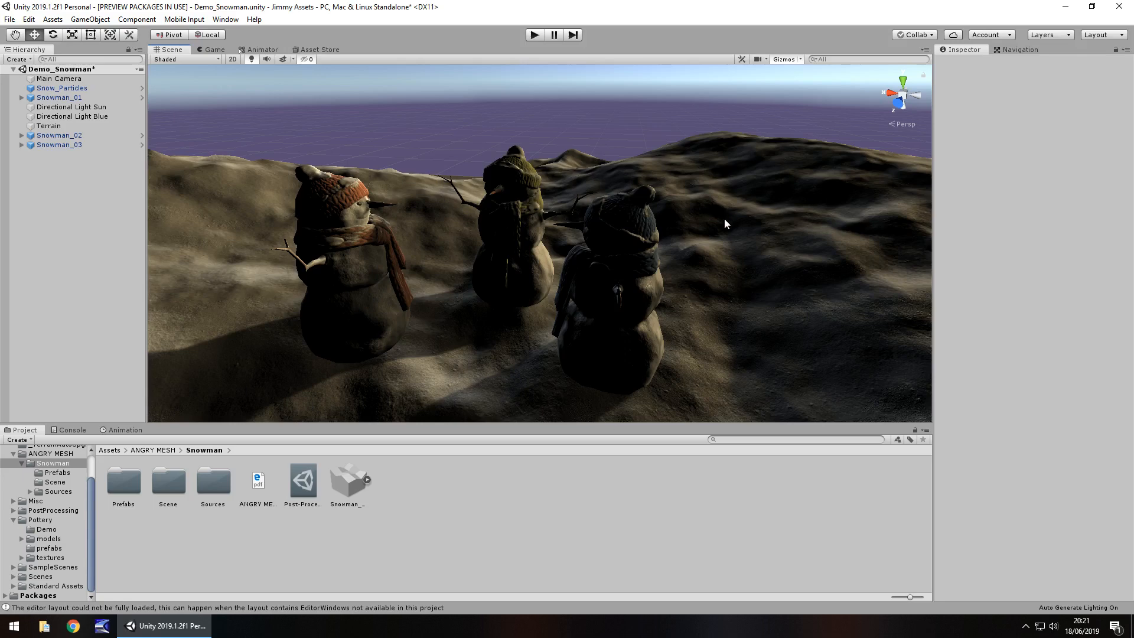
pyautogui.click(47, 125)
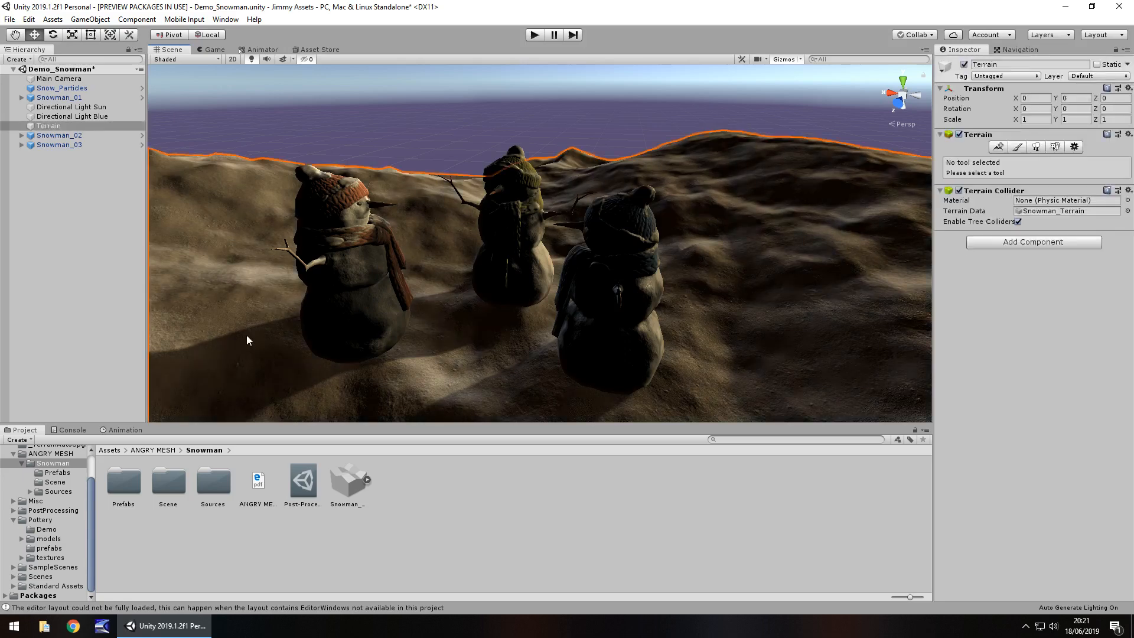
pyautogui.moveTo(246, 484)
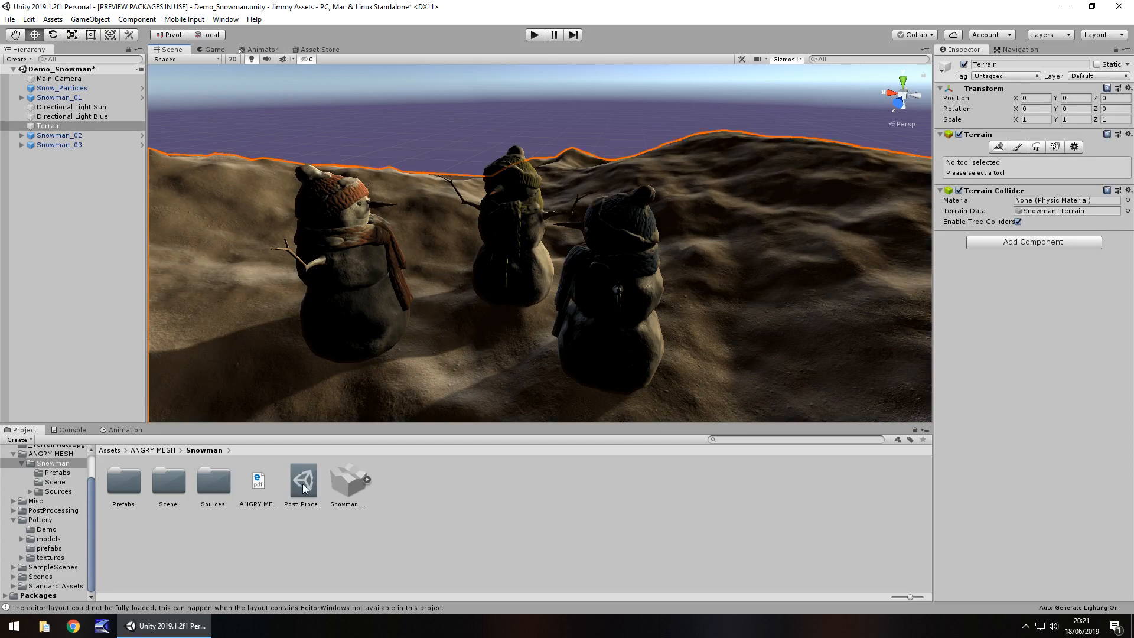
pyautogui.moveTo(18, 285)
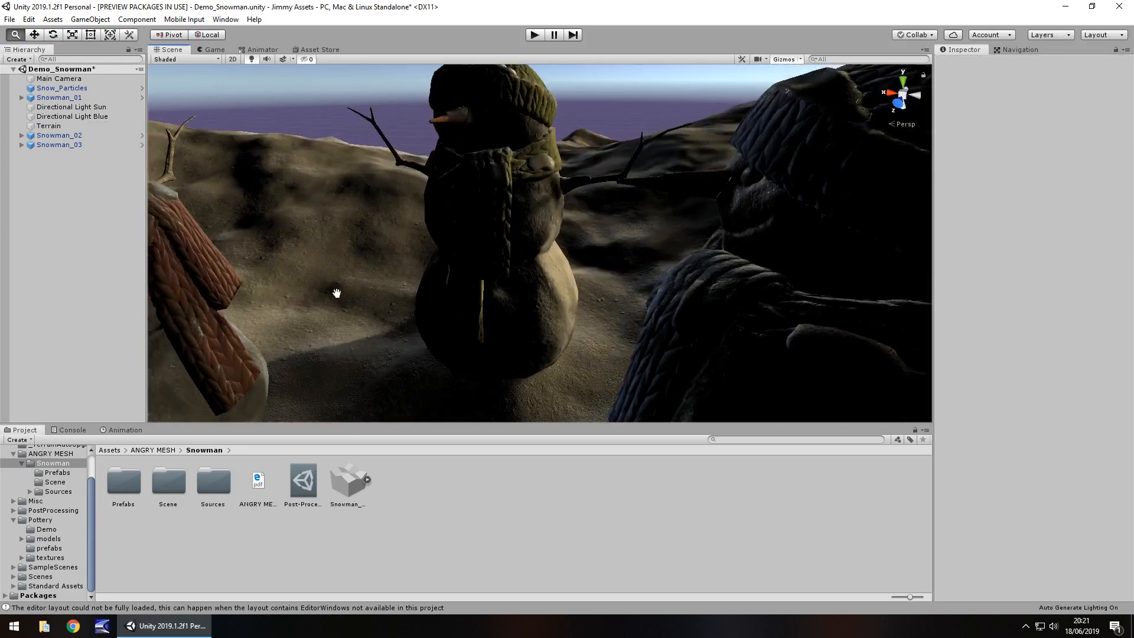
# Step: Move the Scene view in close to the snowmen and around to a snowman's face
pyautogui.moveTo(336, 293); pyautogui.dragTo(425, 282)
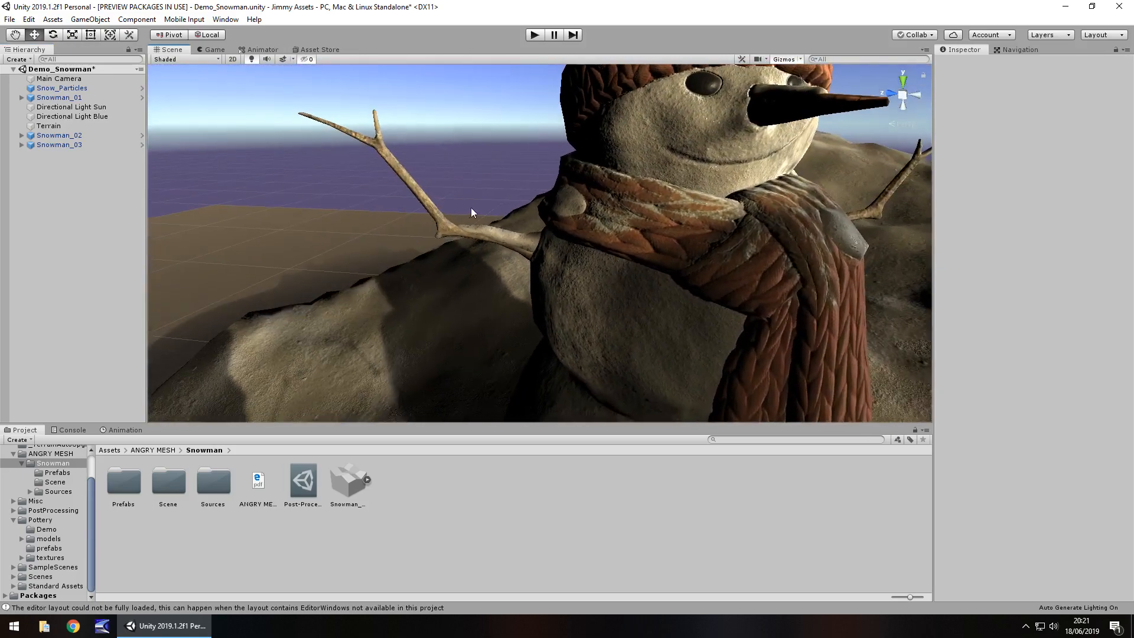
pyautogui.moveTo(470, 210); pyautogui.dragTo(303, 253)
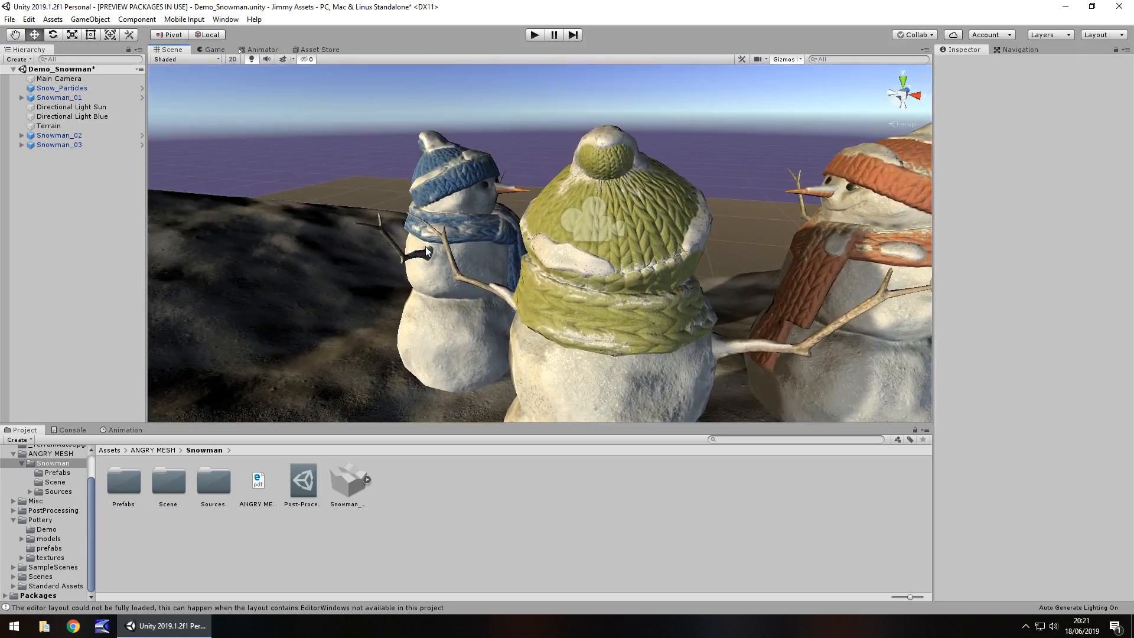
# Step: Disable the Sun and Blue directional lights and add a new directional light
pyautogui.click(213, 49)
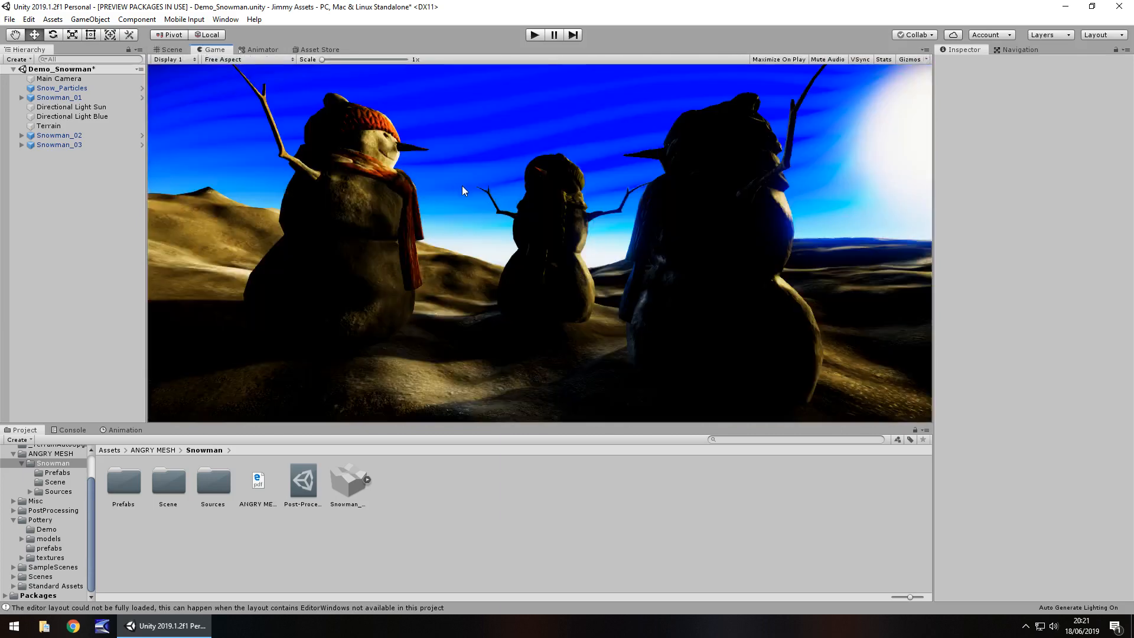
pyautogui.moveTo(360, 197)
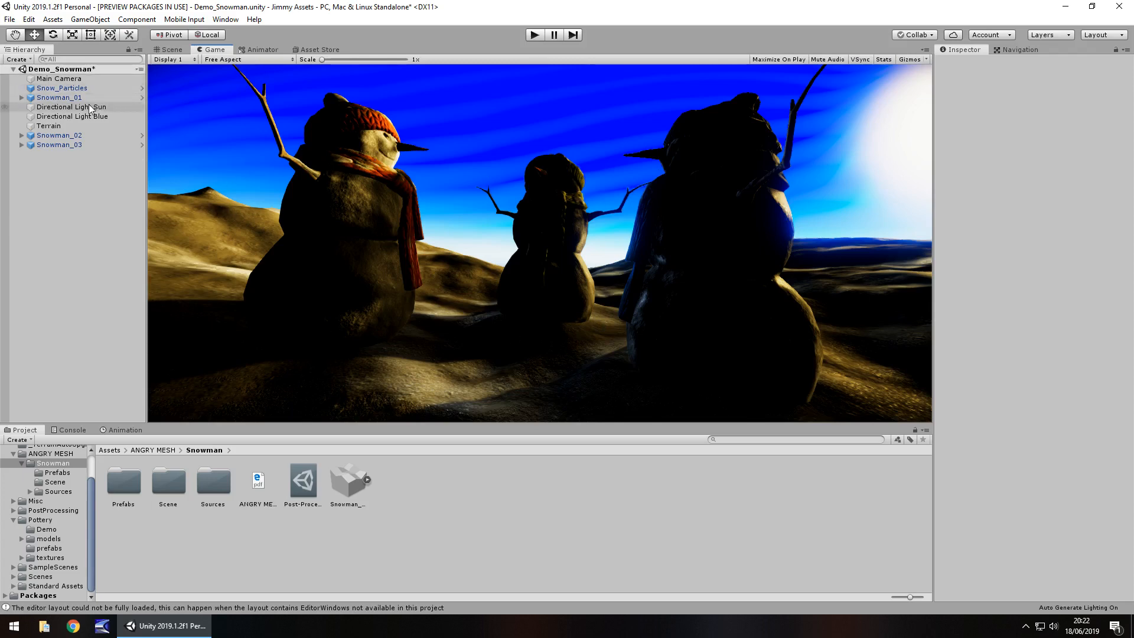
pyautogui.click(71, 106)
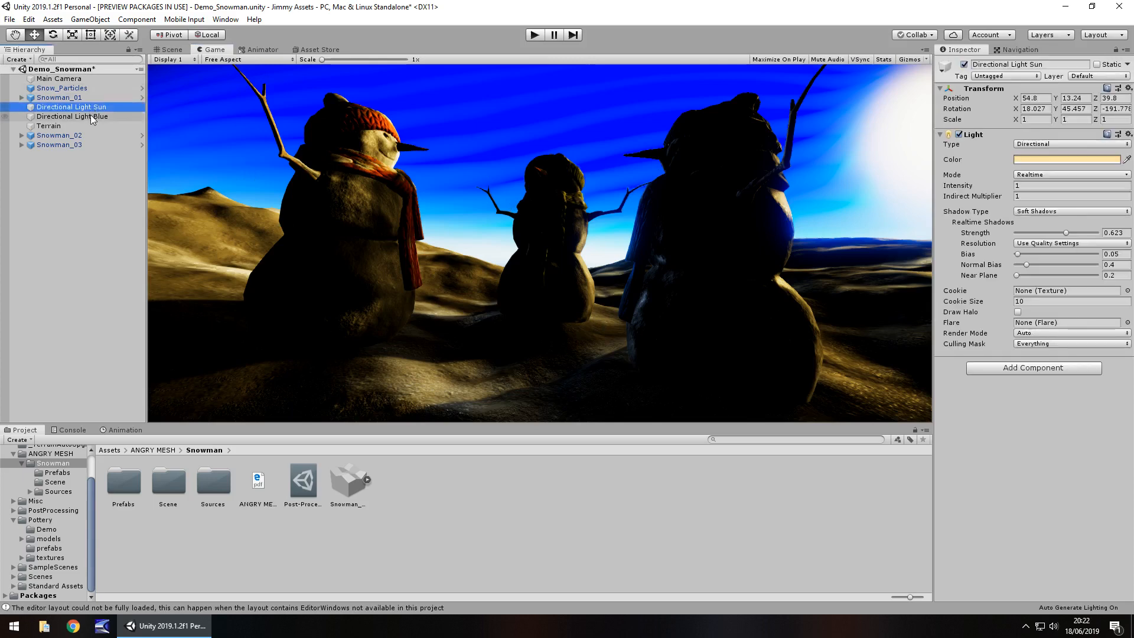
pyautogui.click(72, 116)
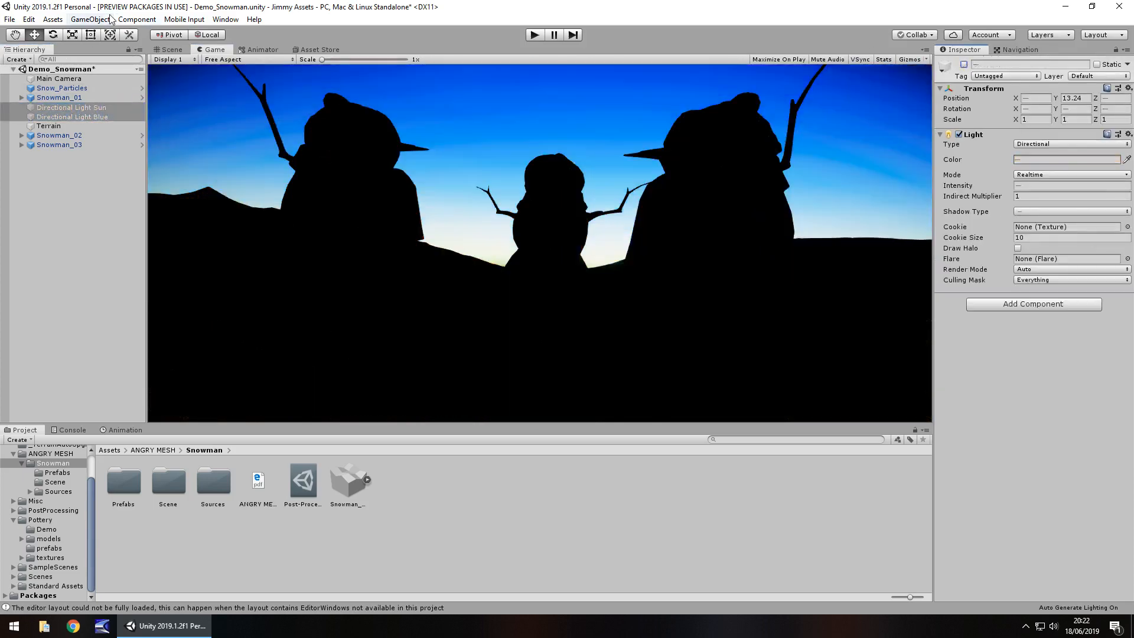
pyautogui.click(90, 19)
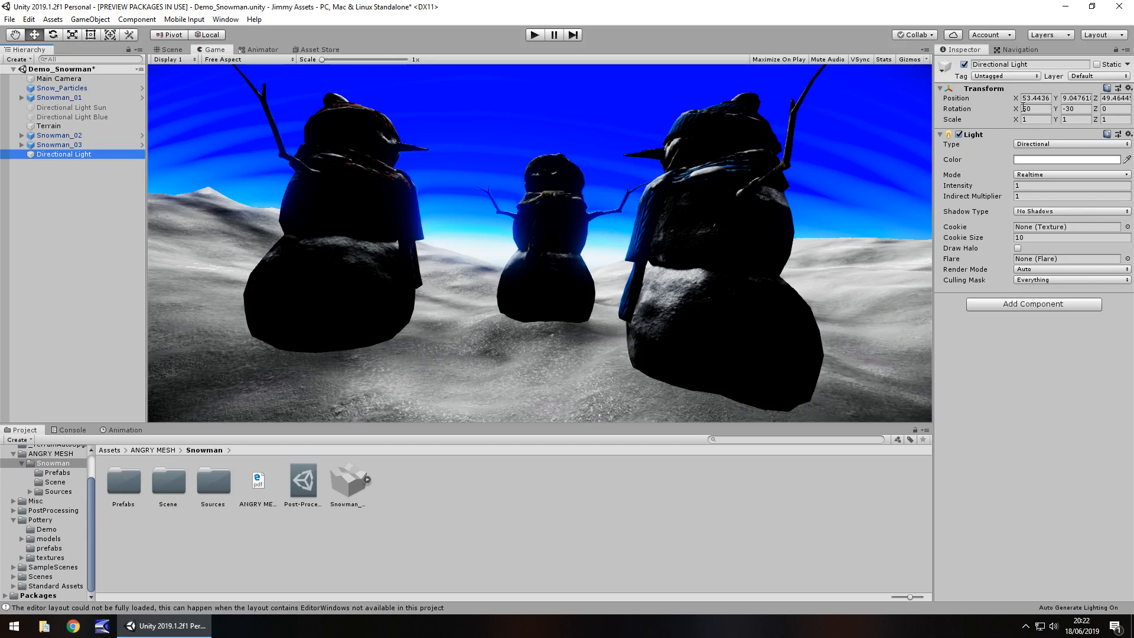
# Step: Angle the new directional light with Rotation X 152.1 so the snowmen are brightly lit
pyautogui.write('152.1')
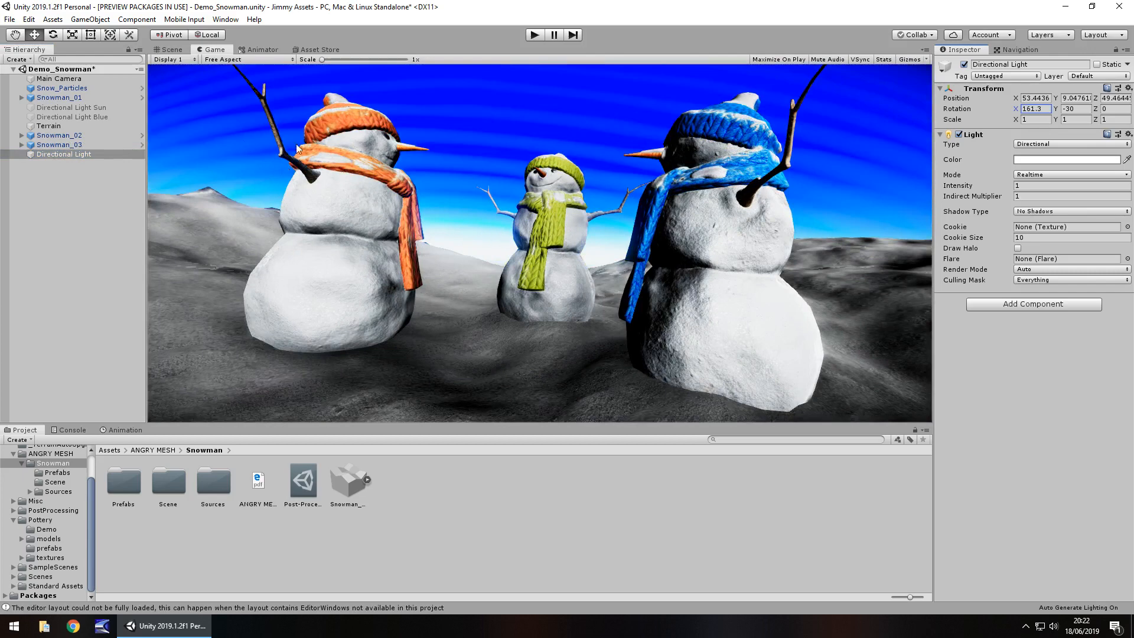
pyautogui.click(59, 78)
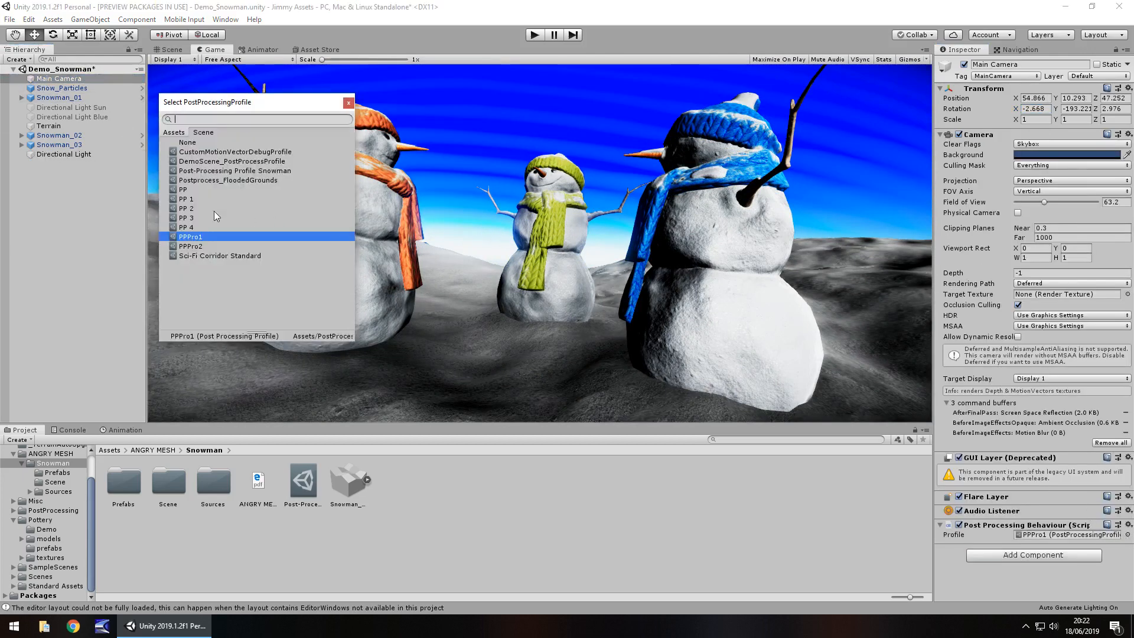
# Step: Try the PP and PP 4 post-processing profiles on the main camera, settling on the demo's own profile
pyautogui.click(183, 189)
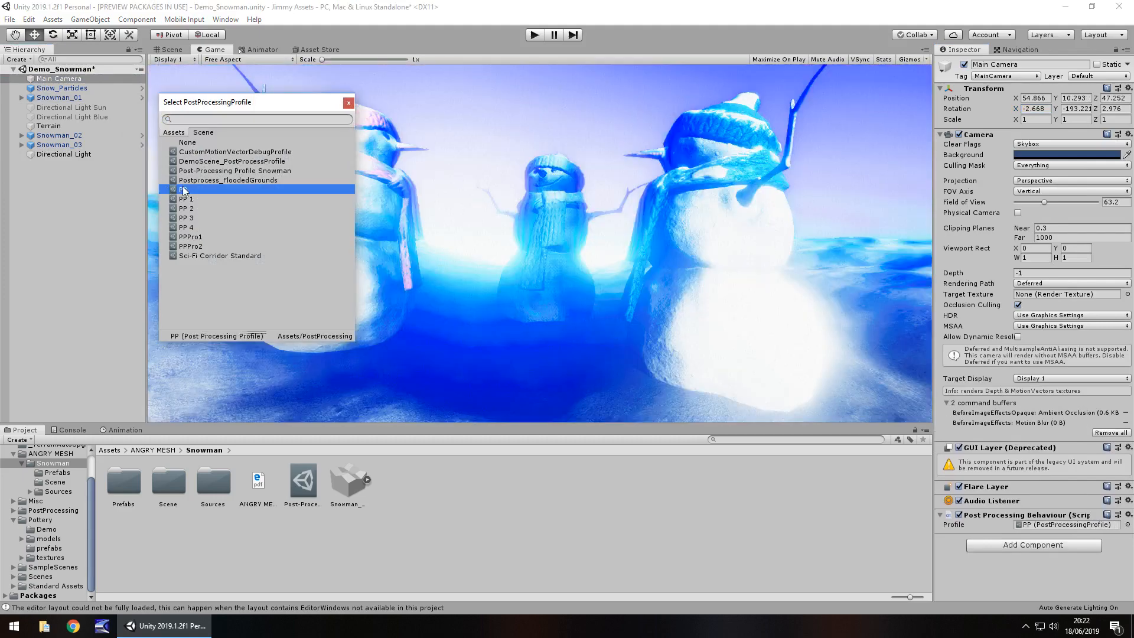
pyautogui.click(186, 227)
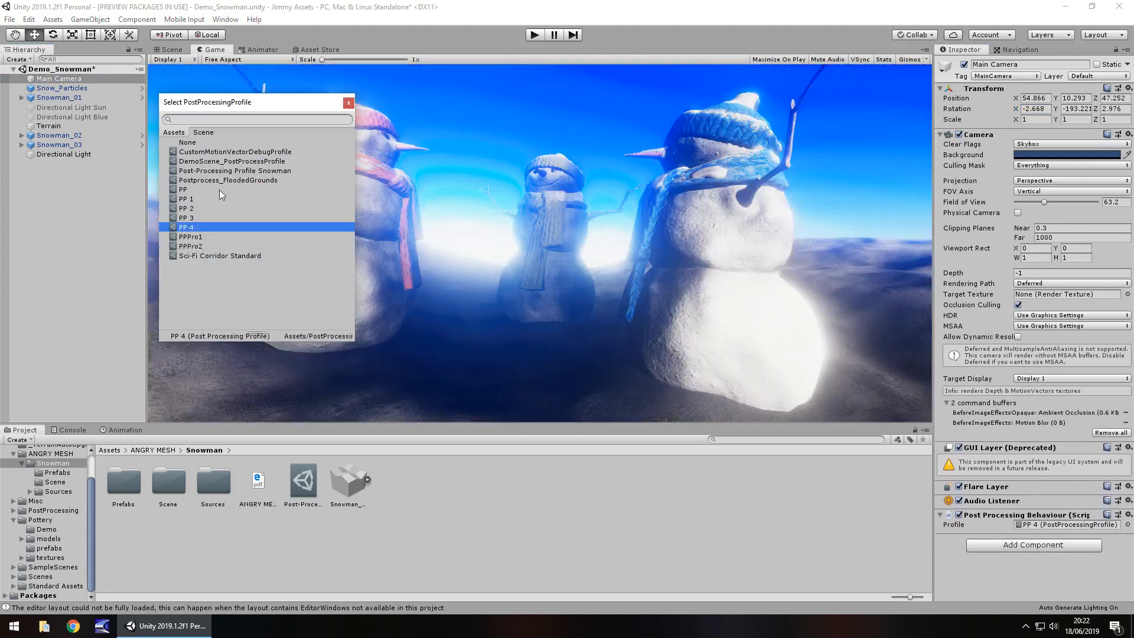
pyautogui.click(231, 160)
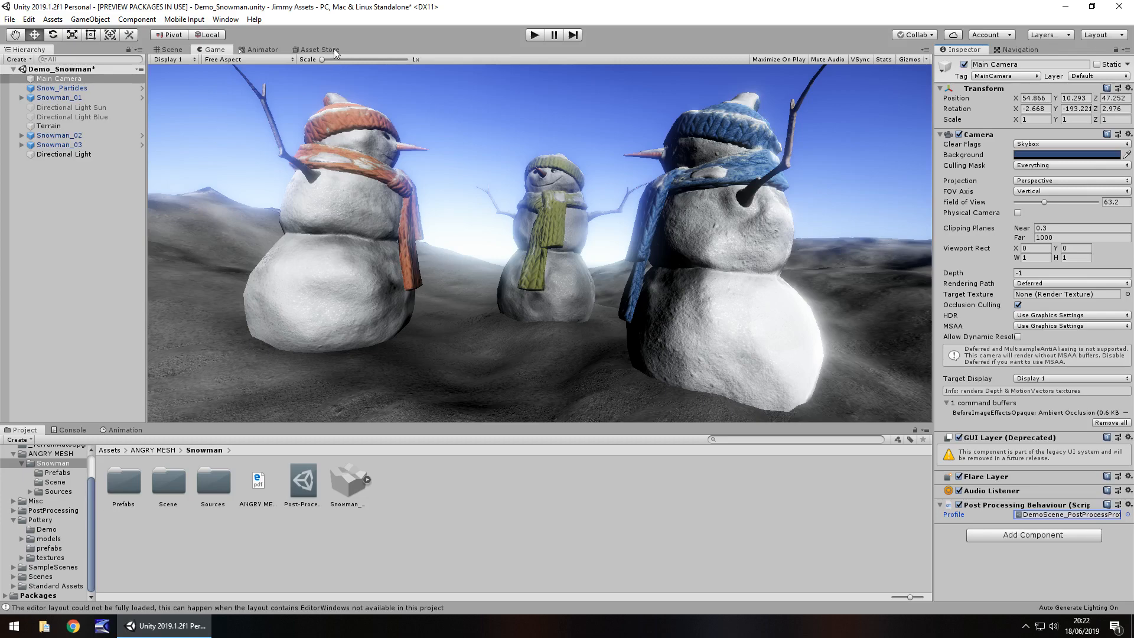
# Step: Check the FREE Snowman store page, then return through the Game view to the editable scene
pyautogui.click(317, 50)
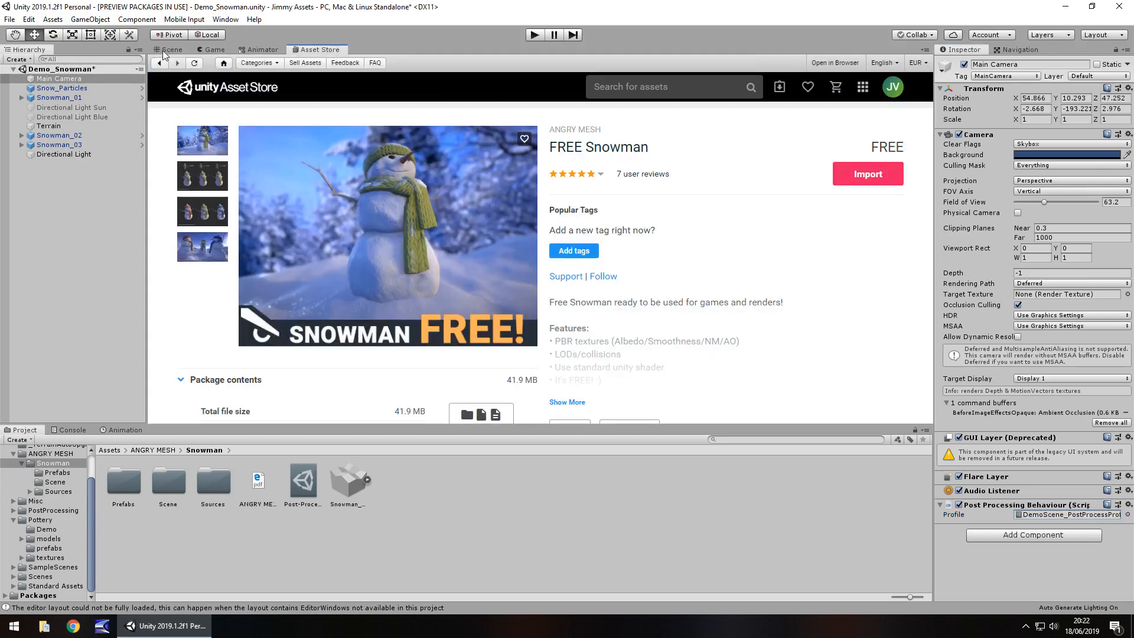
pyautogui.click(211, 50)
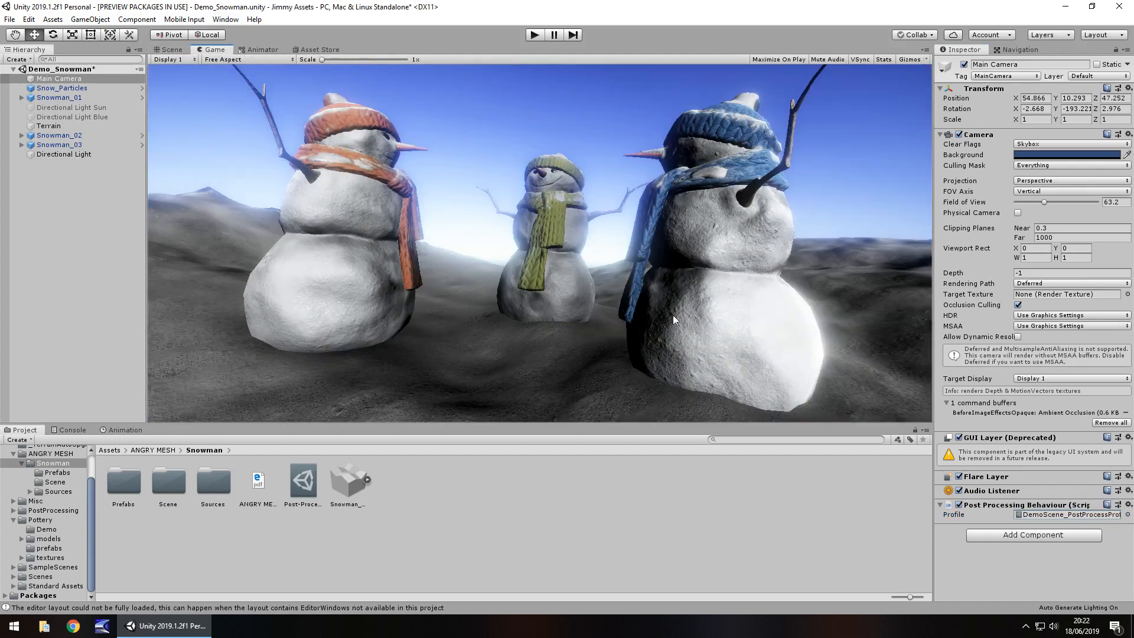
pyautogui.moveTo(408, 353)
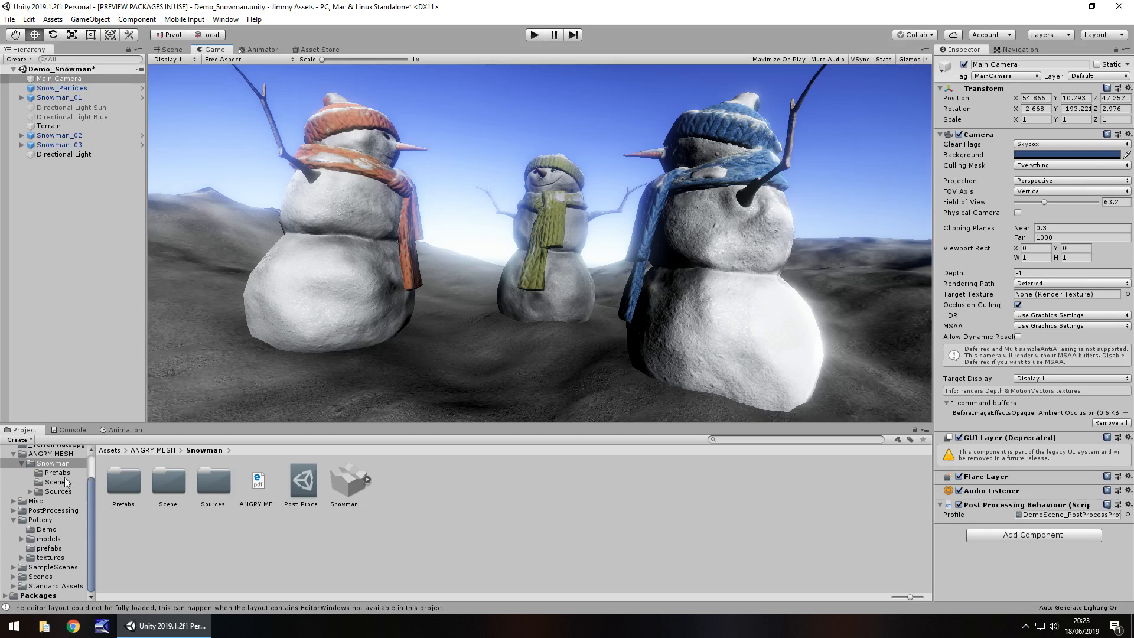
pyautogui.moveTo(266, 320)
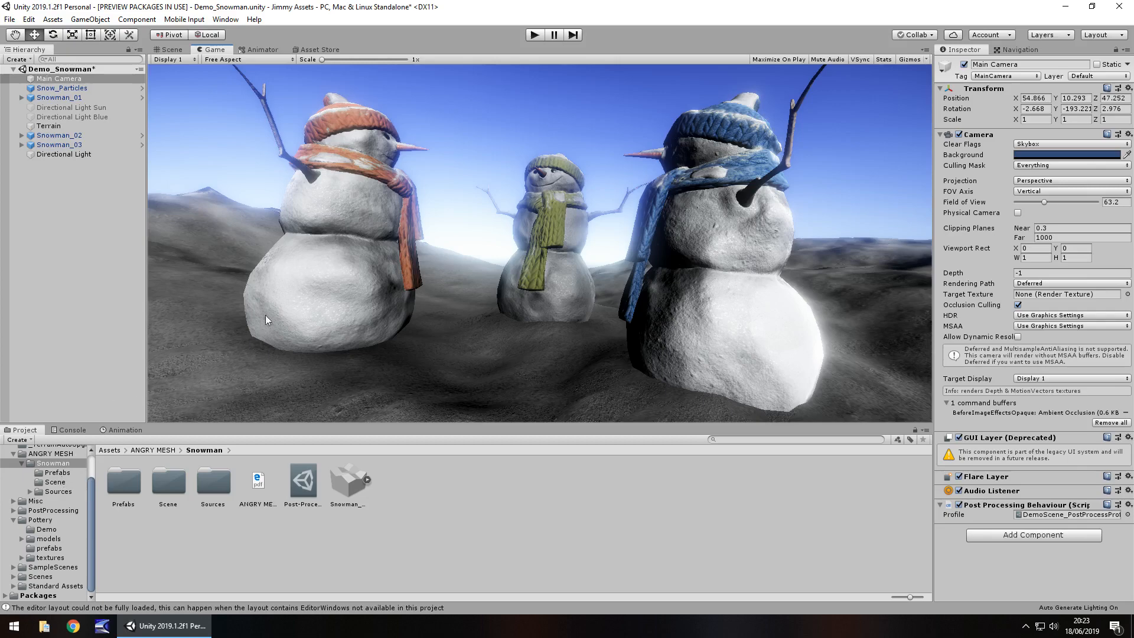
pyautogui.click(171, 50)
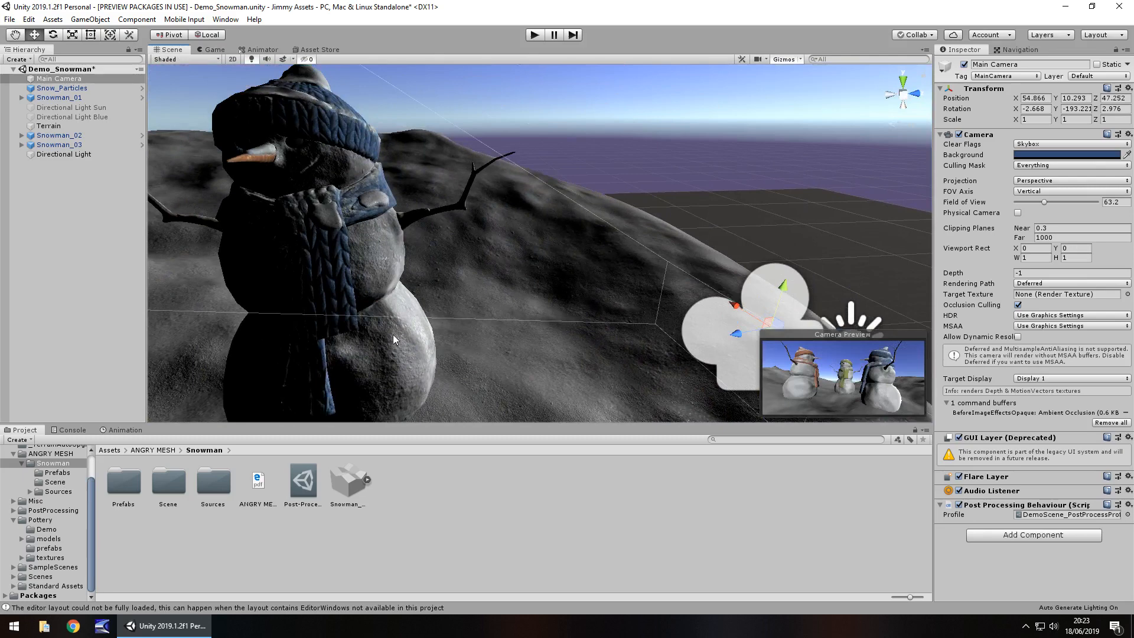
# Step: Tint the blue-hatted snowman's LOD0 material albedo yellow, then restore its white colour
pyautogui.click(59, 144)
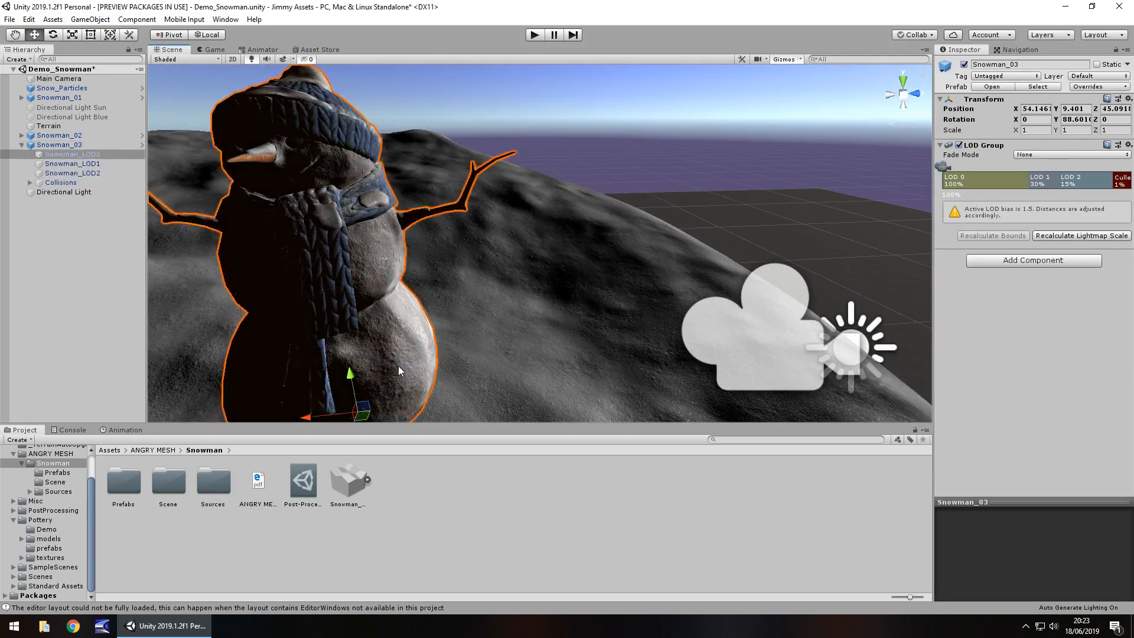
pyautogui.click(72, 154)
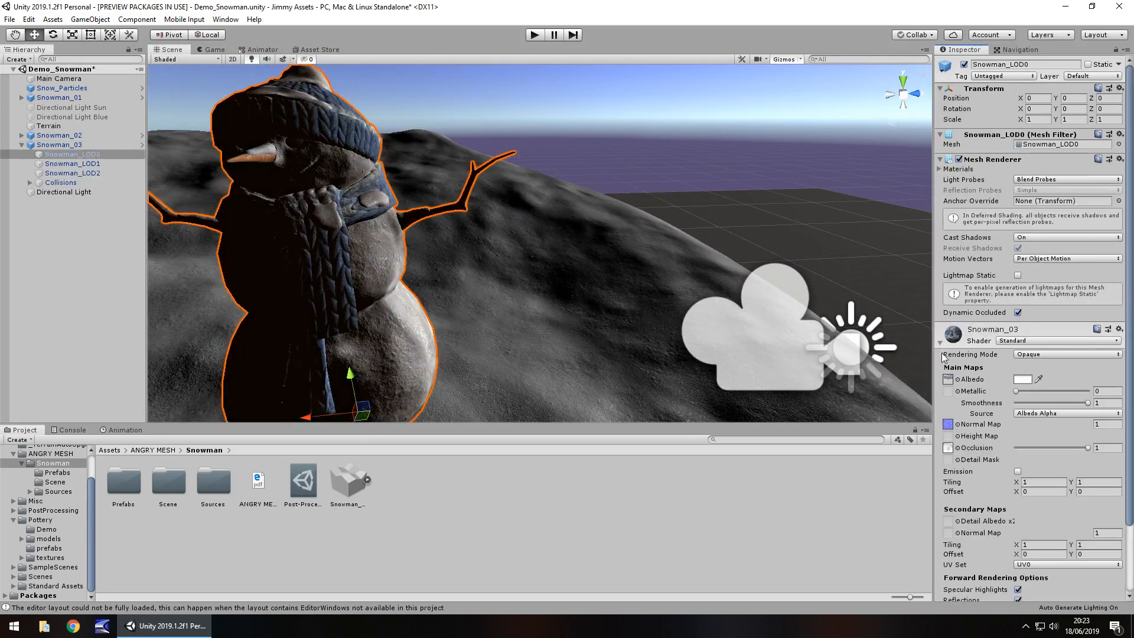
pyautogui.click(1023, 379)
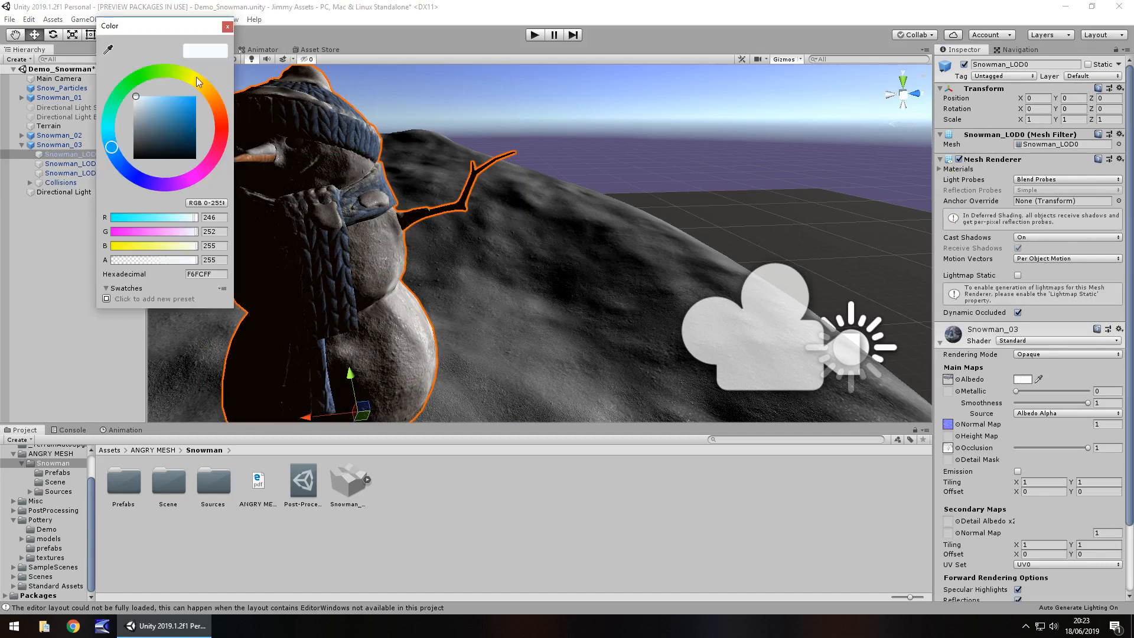
pyautogui.click(202, 79)
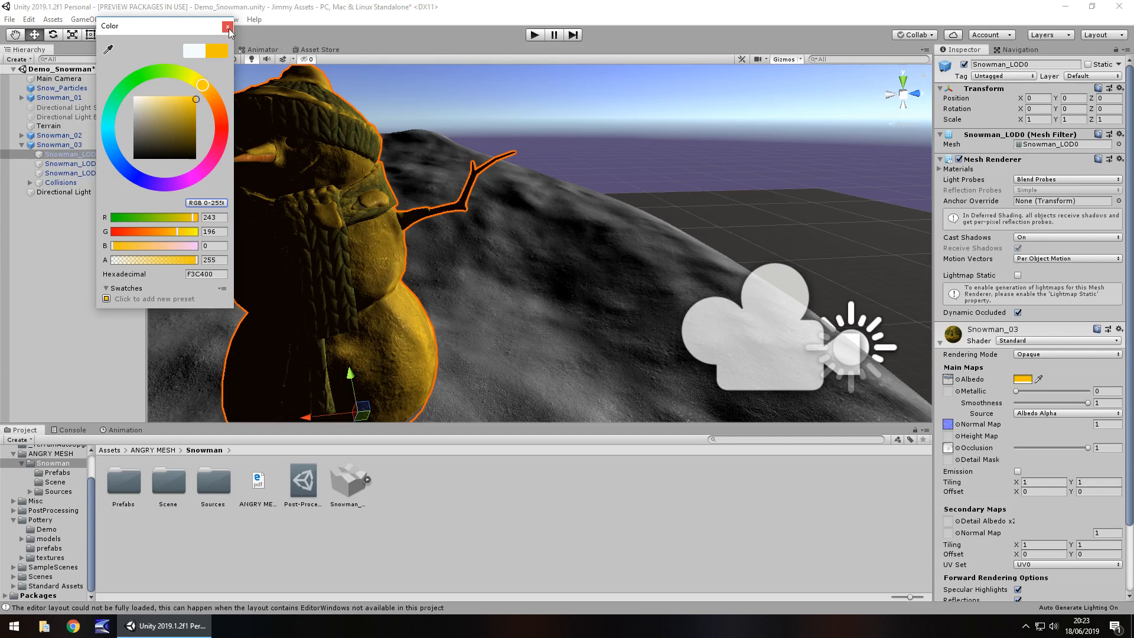
pyautogui.click(227, 26)
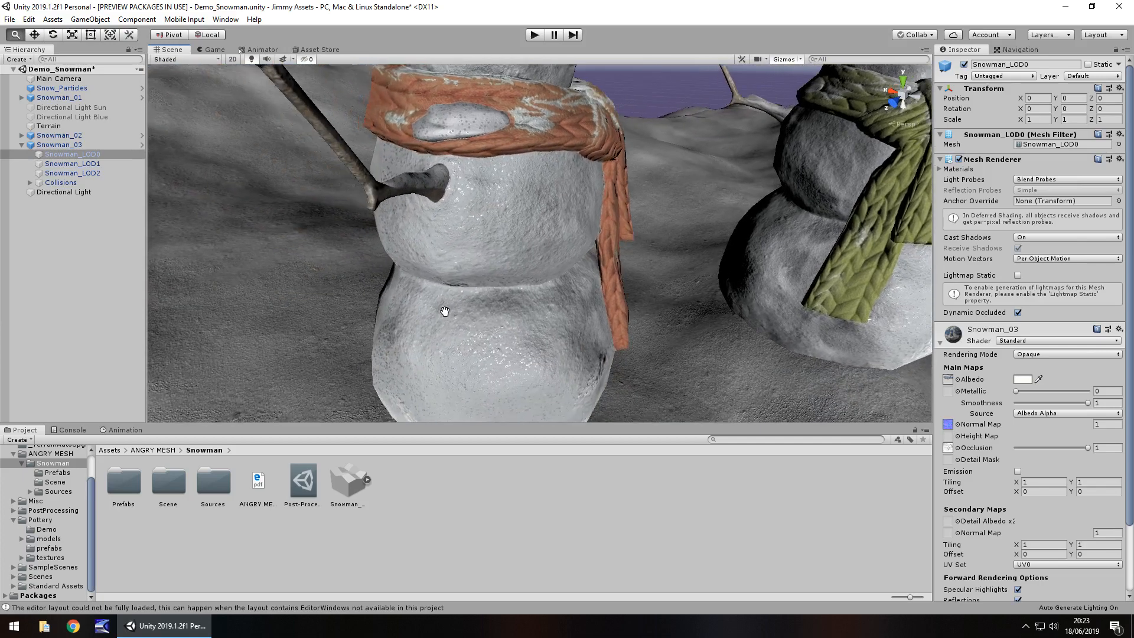
# Step: Look over the orange snowman's scarf and base, then bring up the FREE Snowman store page
pyautogui.moveTo(445, 311); pyautogui.dragTo(448, 178)
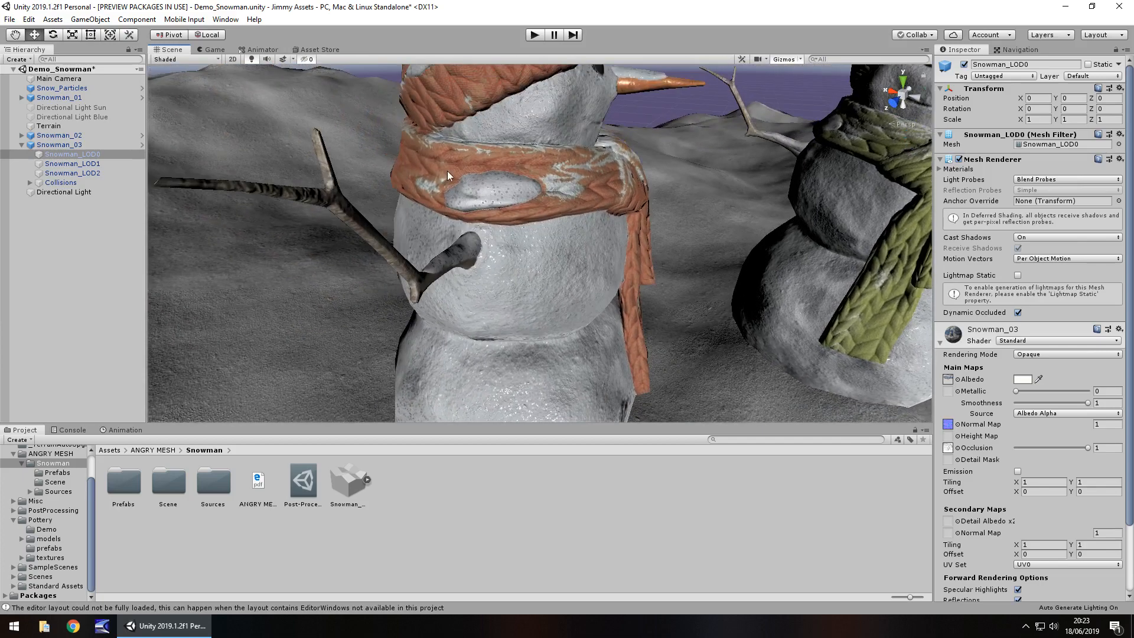
pyautogui.moveTo(448, 177); pyautogui.dragTo(399, 238)
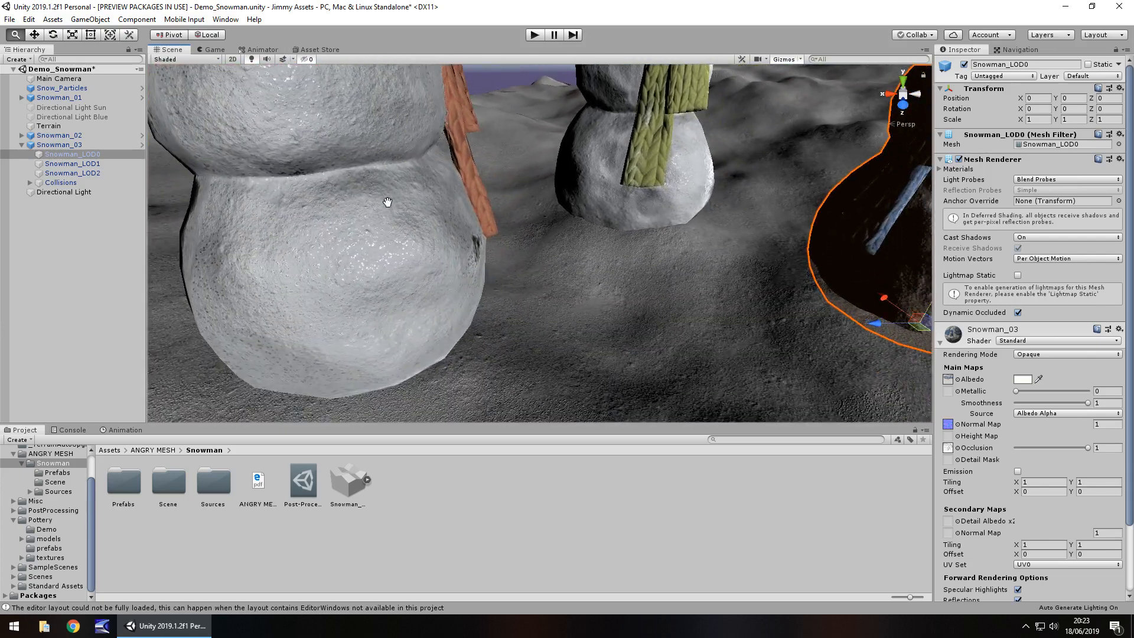
pyautogui.click(316, 50)
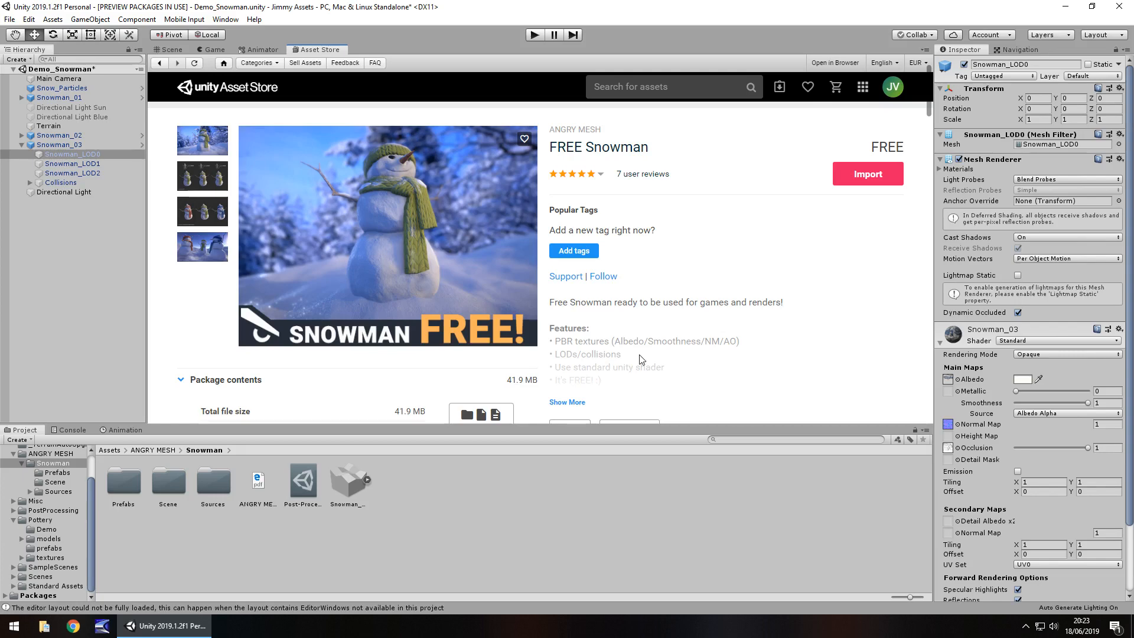
pyautogui.moveTo(307, 125)
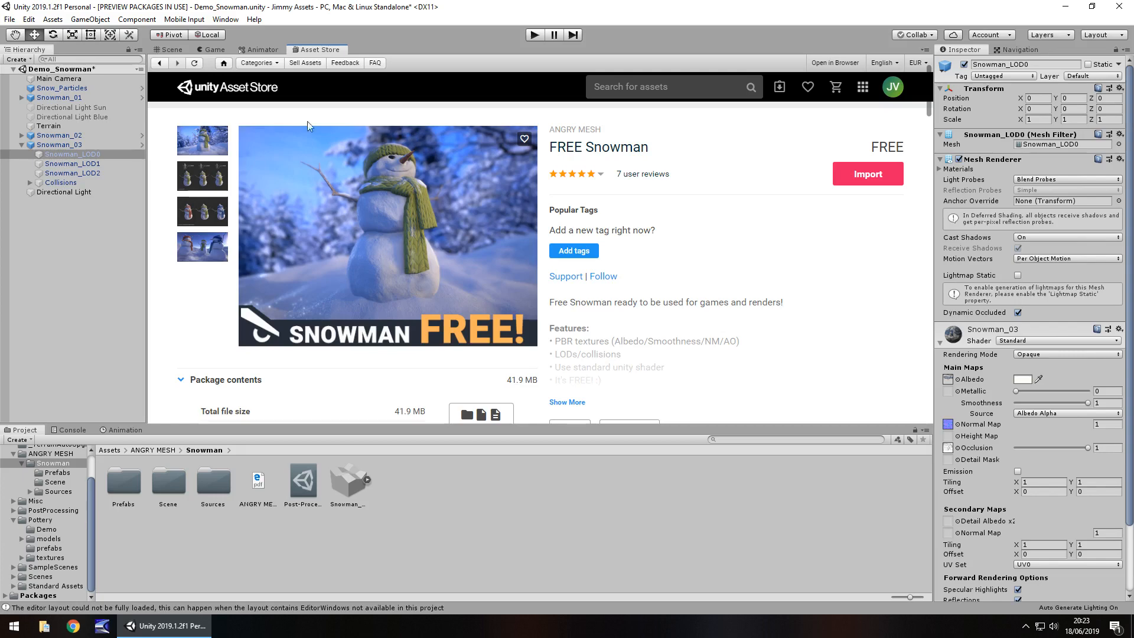
# Step: Return to the Scene view and frame all three snowmen on the terrain
pyautogui.click(171, 49)
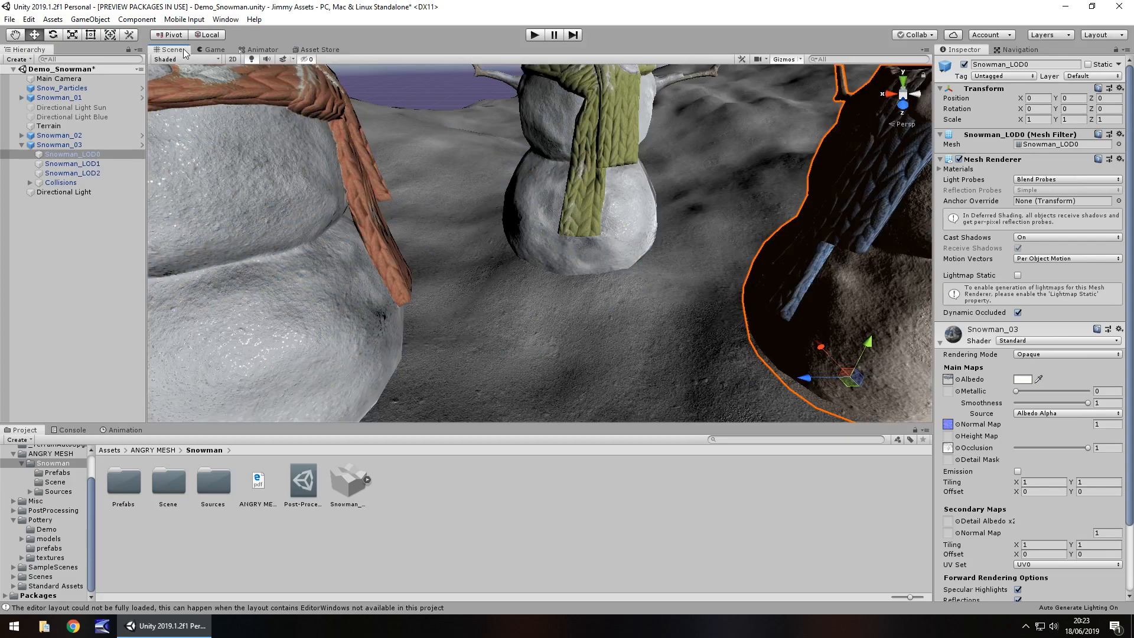
pyautogui.moveTo(678, 272)
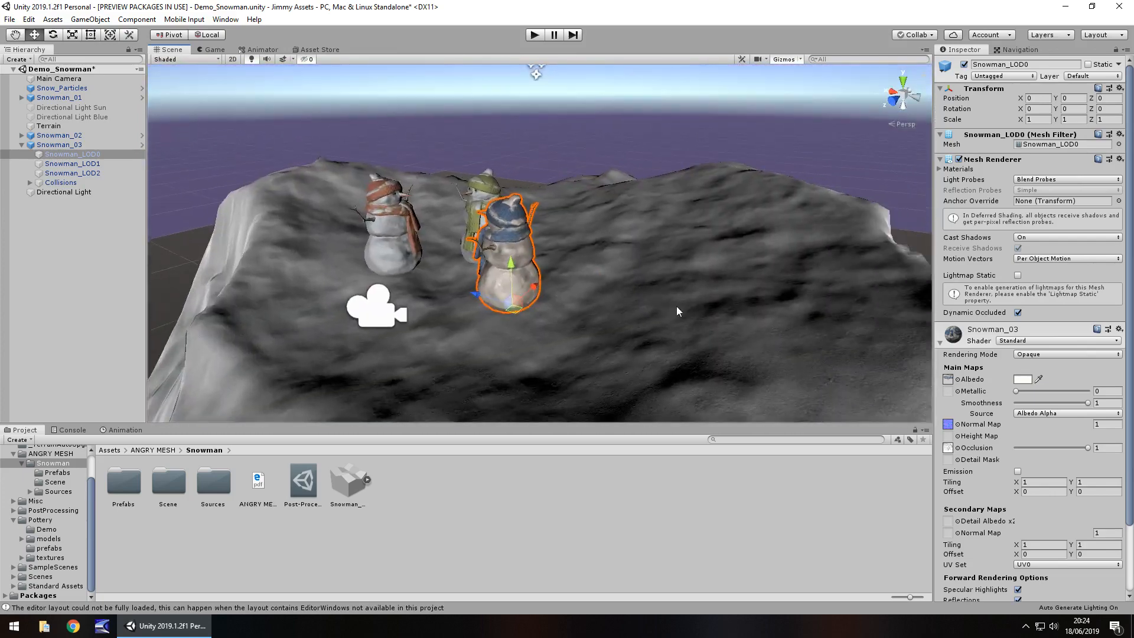
pyautogui.moveTo(675, 311); pyautogui.dragTo(437, 256)
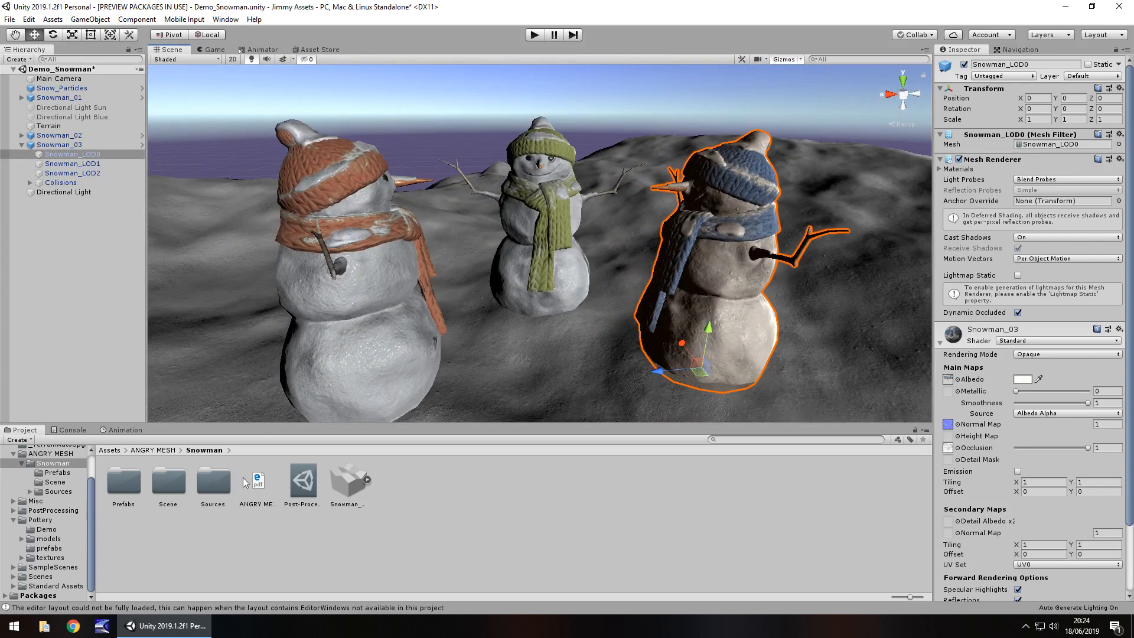
# Step: Browse the package's Scene, Sources, Textures and Prefabs folders
pyautogui.click(54, 482)
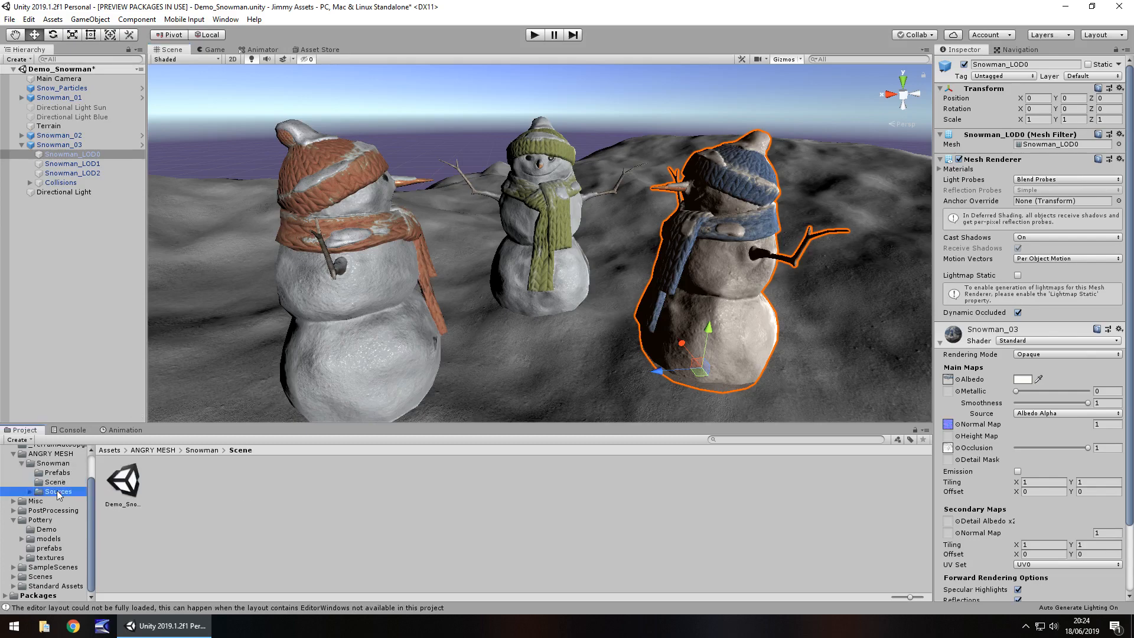
pyautogui.doubleClick(56, 491)
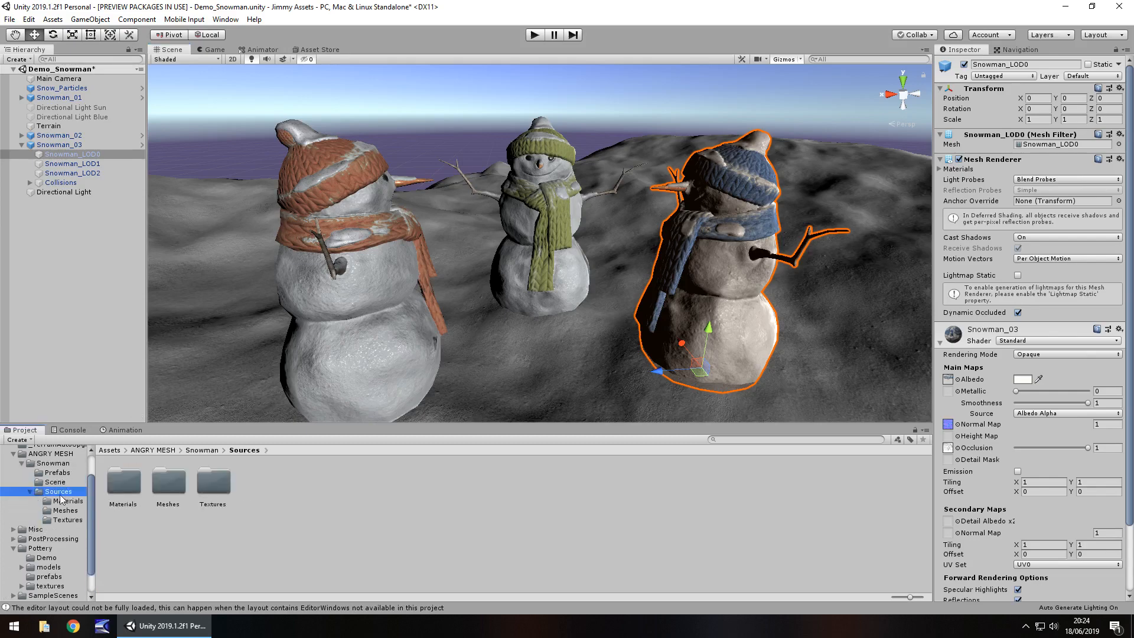
pyautogui.click(68, 520)
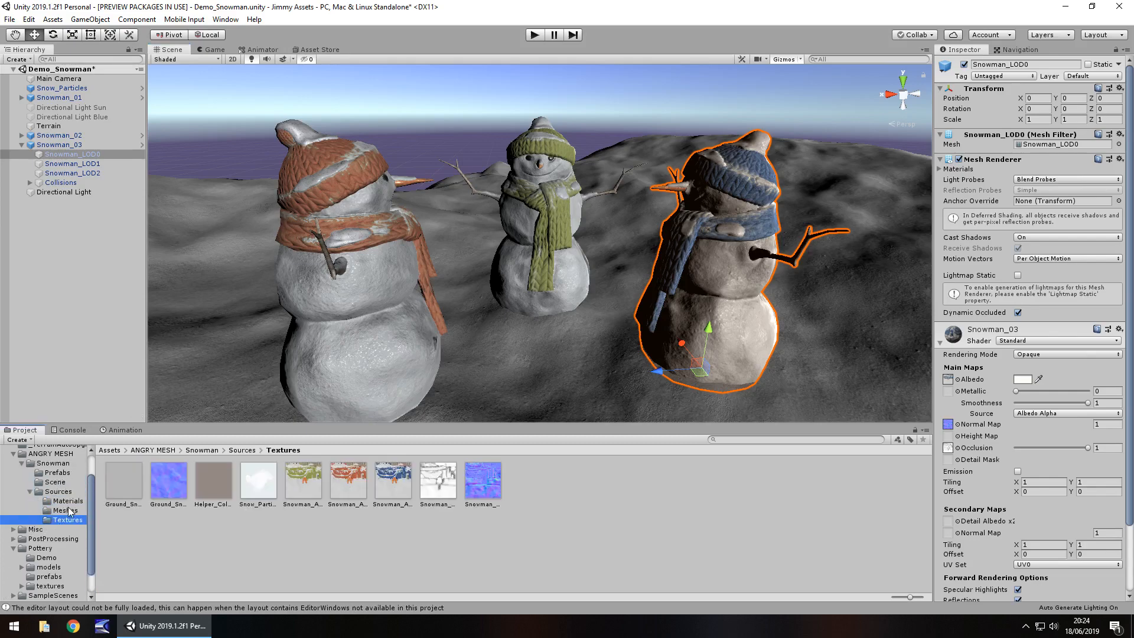
pyautogui.click(57, 472)
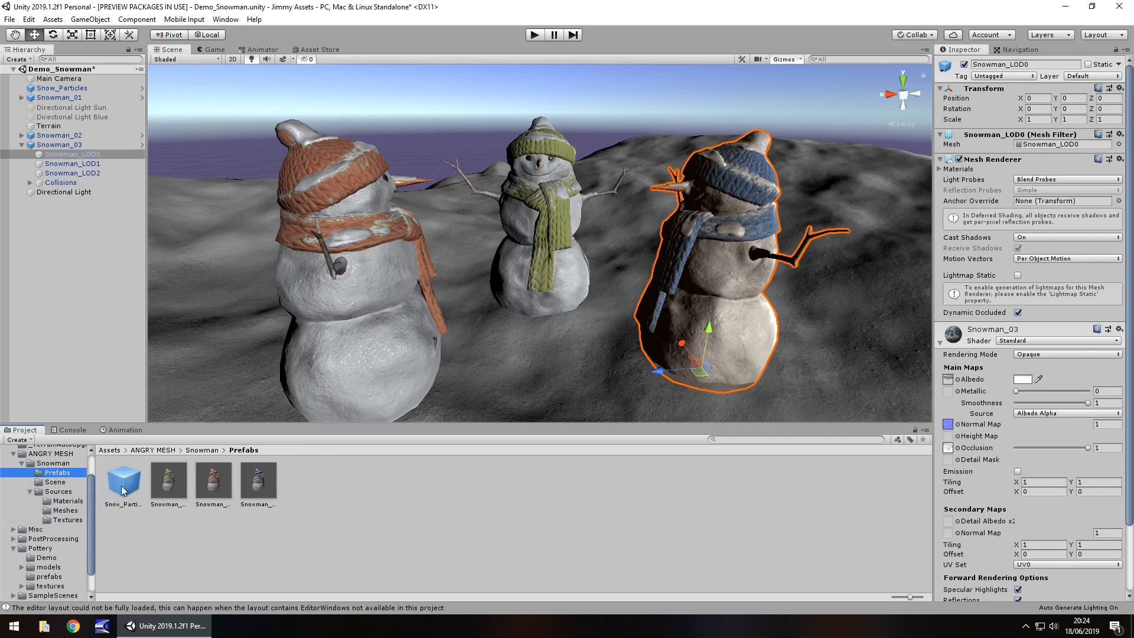
# Step: Add the Snow_Particles prefab to the scene and run it in play mode
pyautogui.click(64, 87)
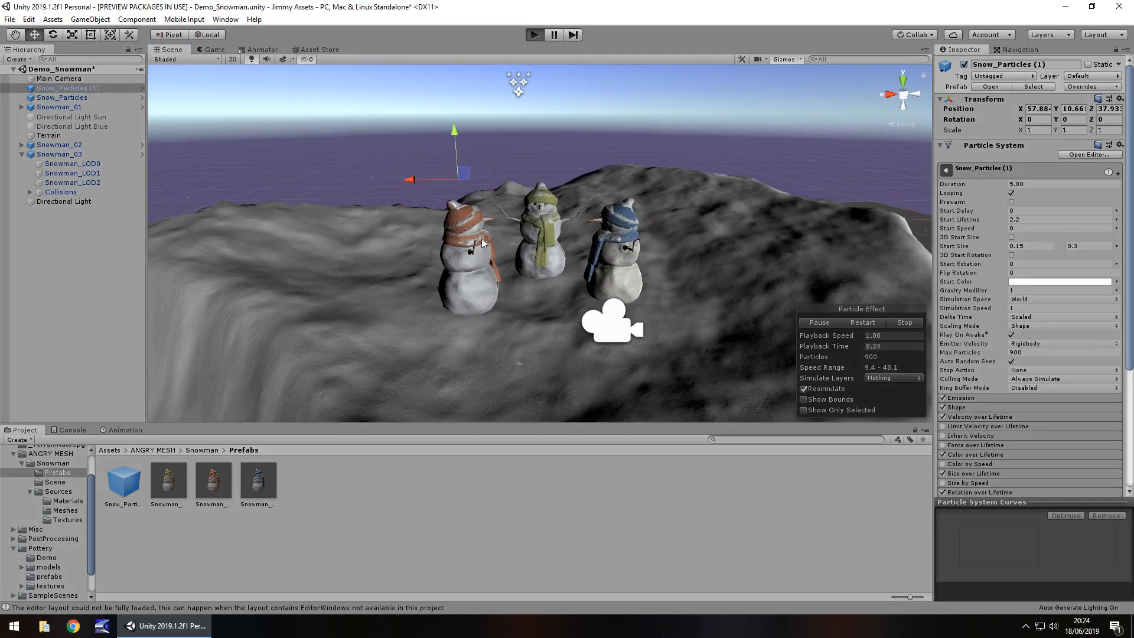
pyautogui.click(213, 50)
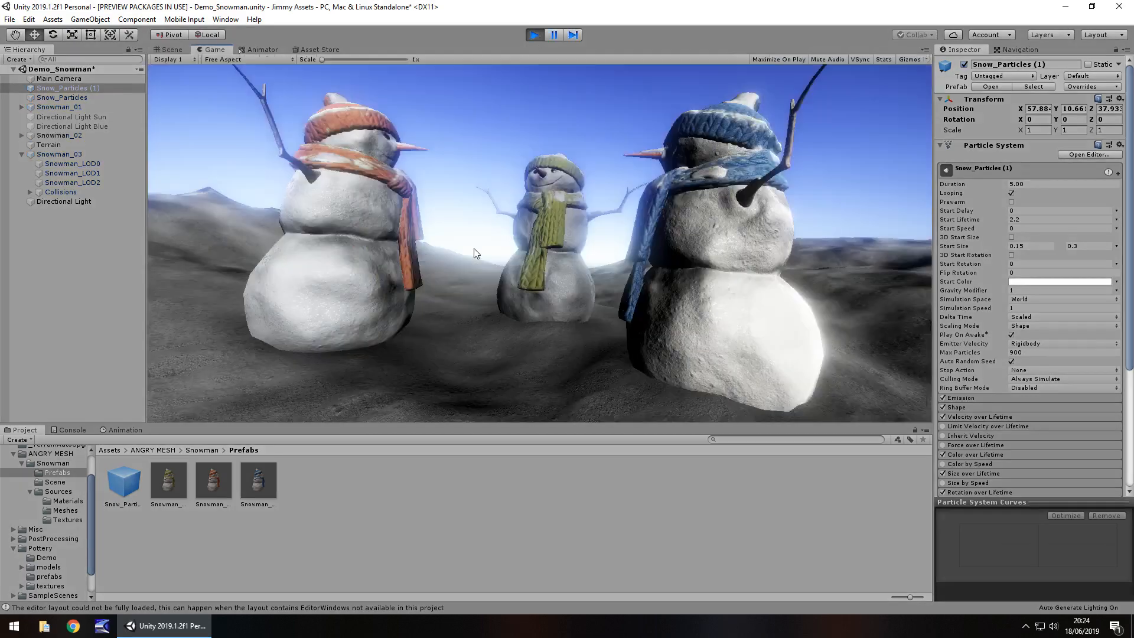